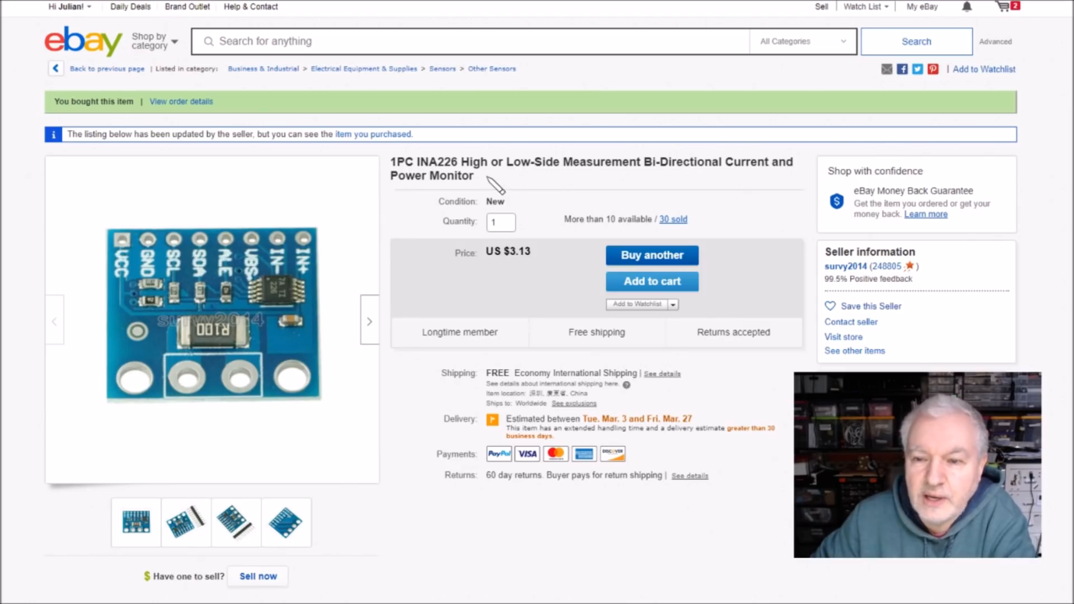
pyautogui.moveTo(774, 185)
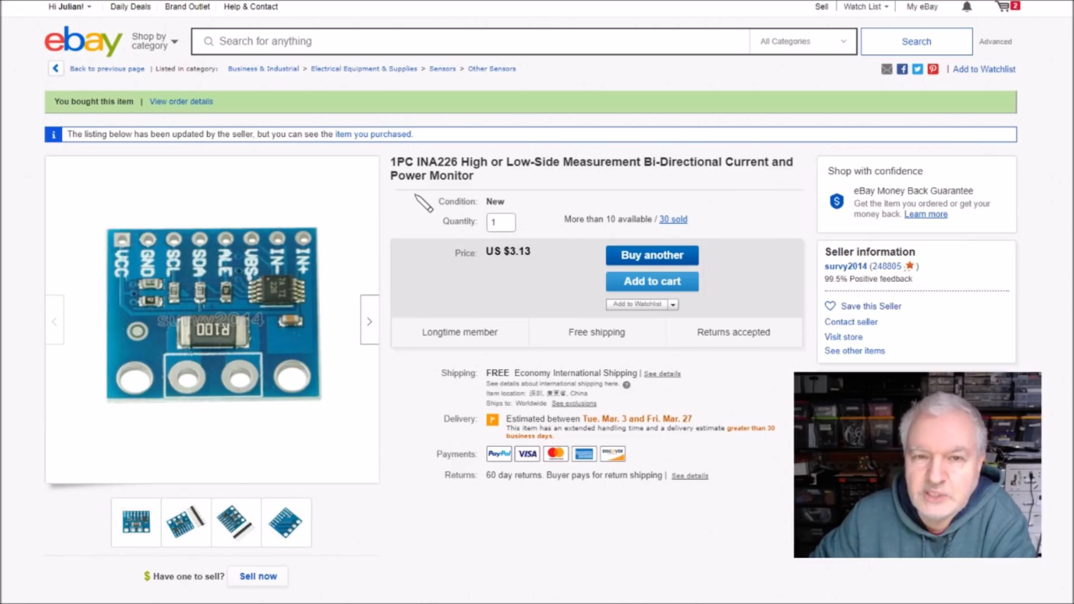
pyautogui.moveTo(529, 270)
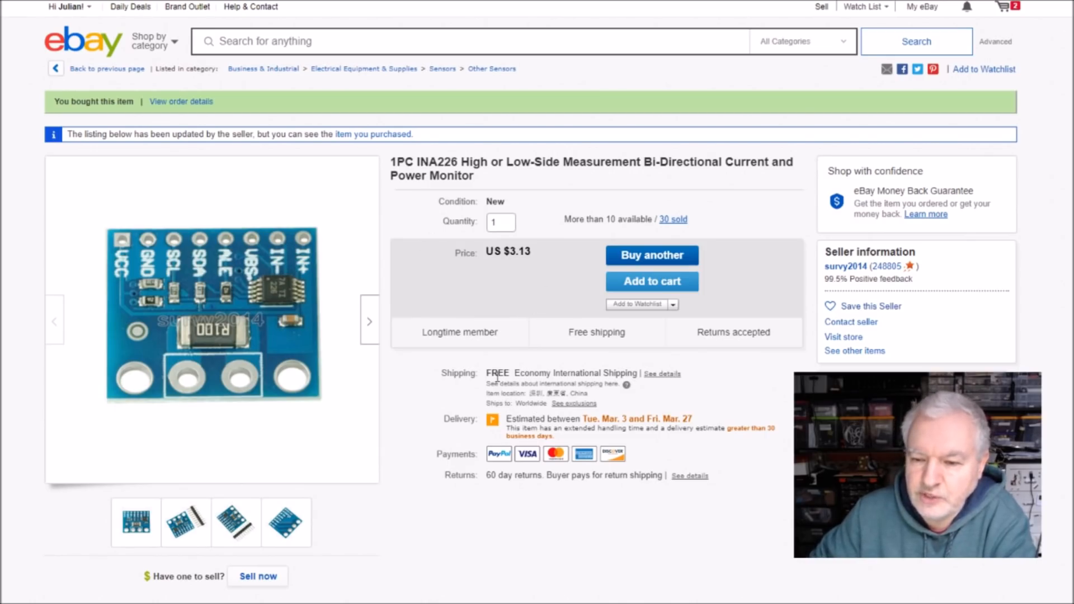
pyautogui.moveTo(827, 296)
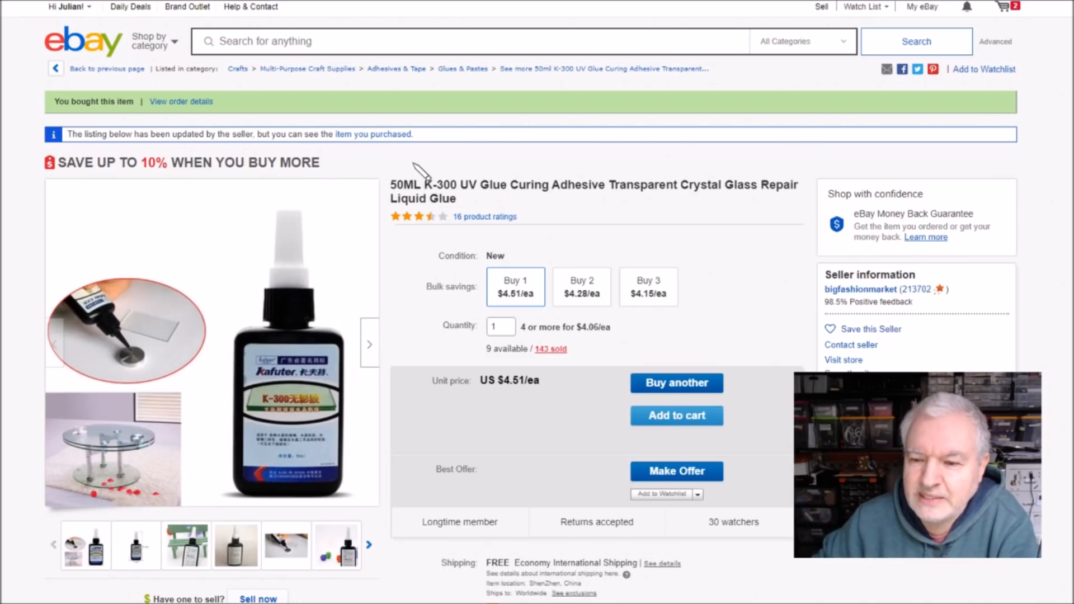
pyautogui.moveTo(441, 171)
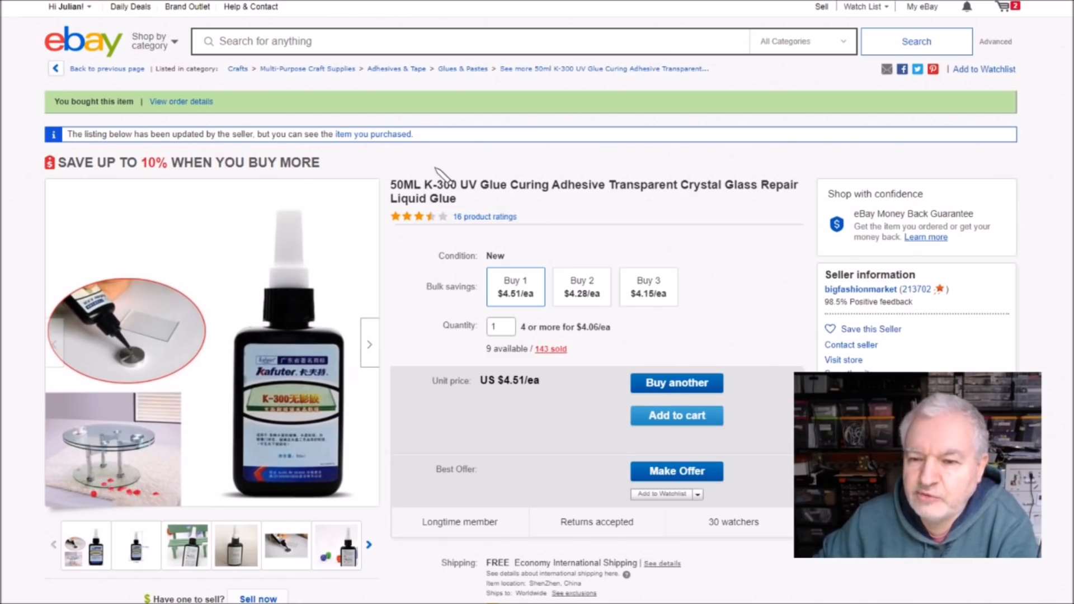
pyautogui.moveTo(572, 168)
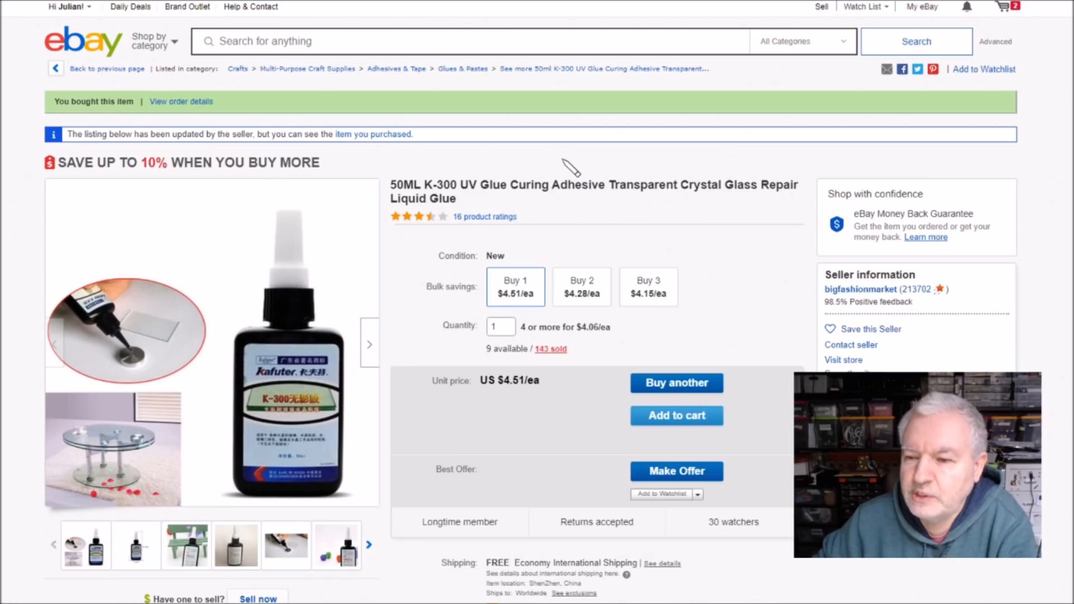
pyautogui.moveTo(533, 423)
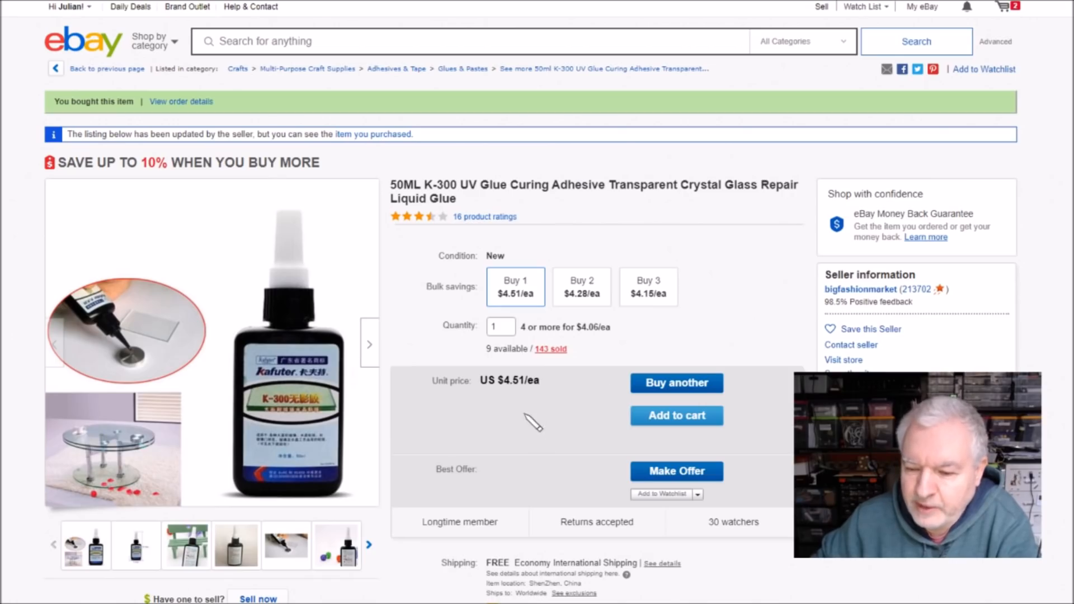
pyautogui.moveTo(514, 411)
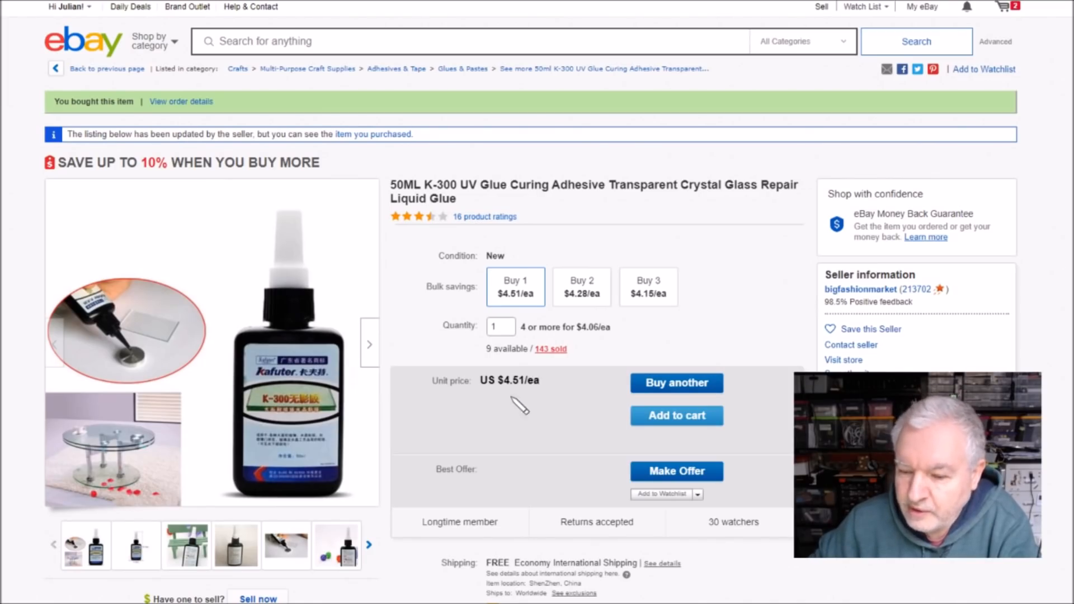
pyautogui.moveTo(798, 317)
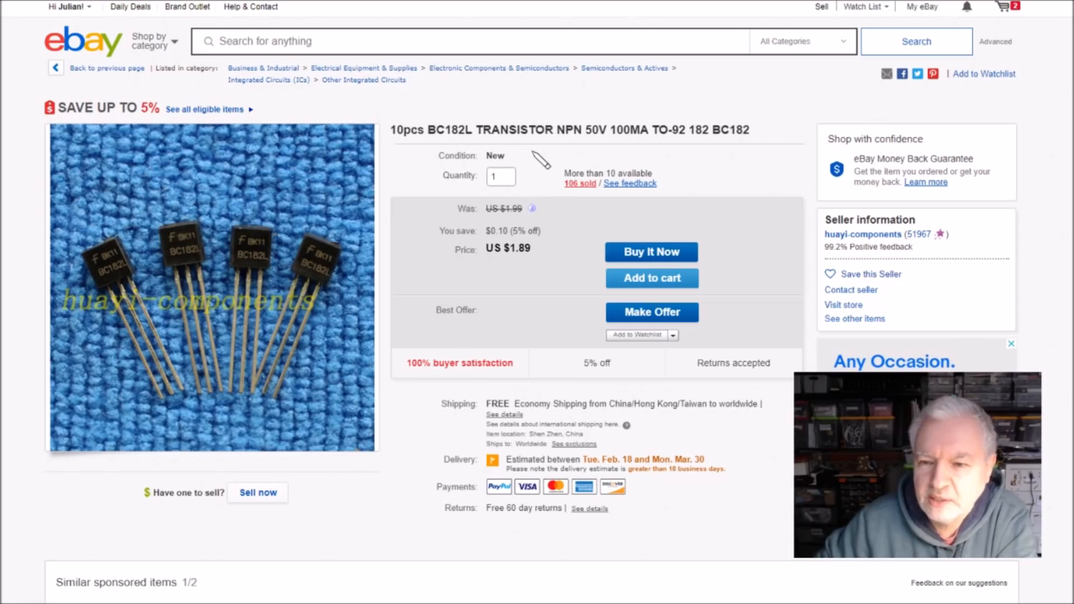
pyautogui.moveTo(523, 272)
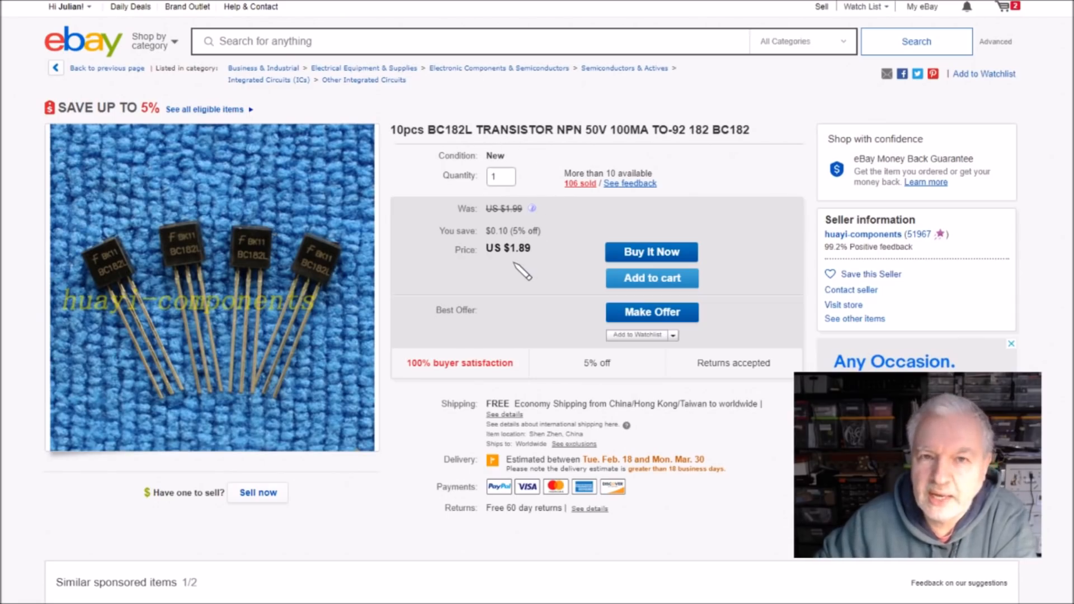
pyautogui.moveTo(796, 246)
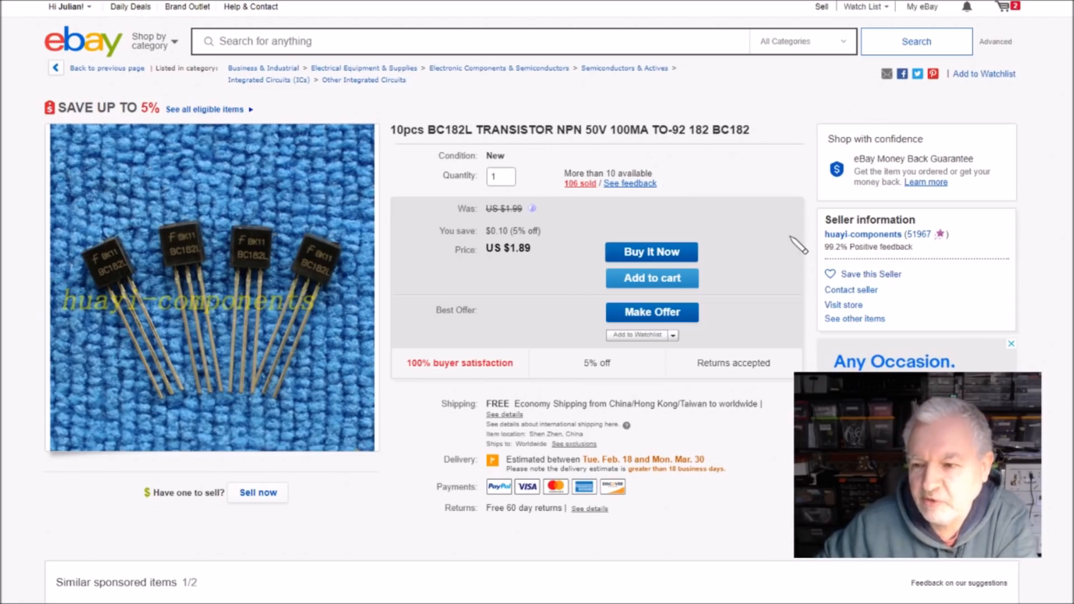